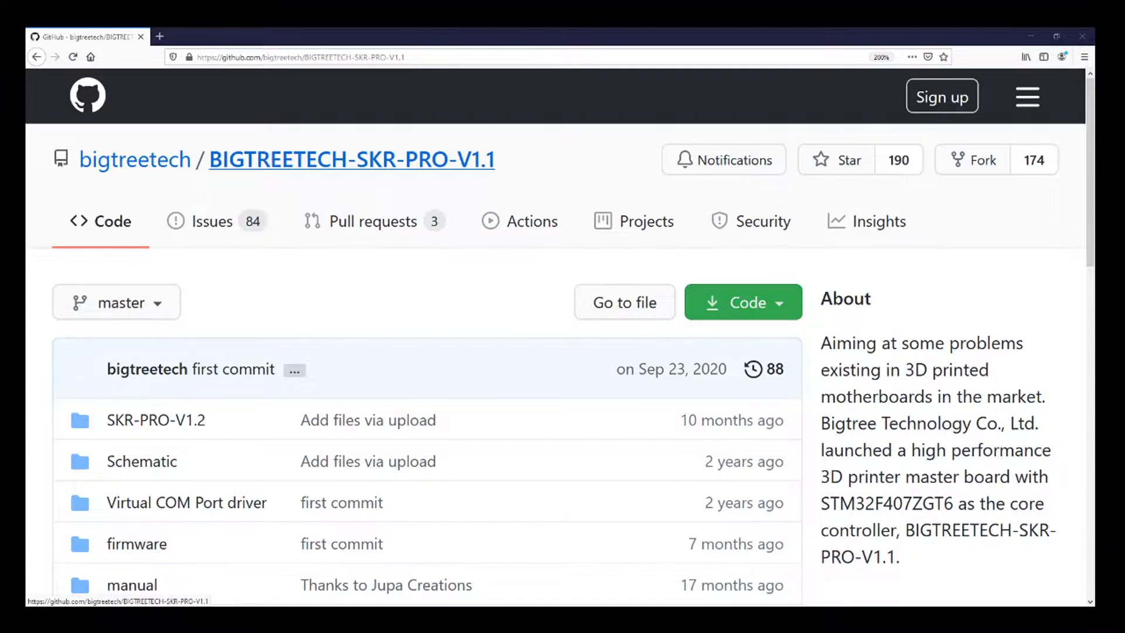
Navigate into SKR-PRO-V1.2 > manual and open the SKR-PRO-V1.2PIN.PDF pin diagram
left_click(155, 420)
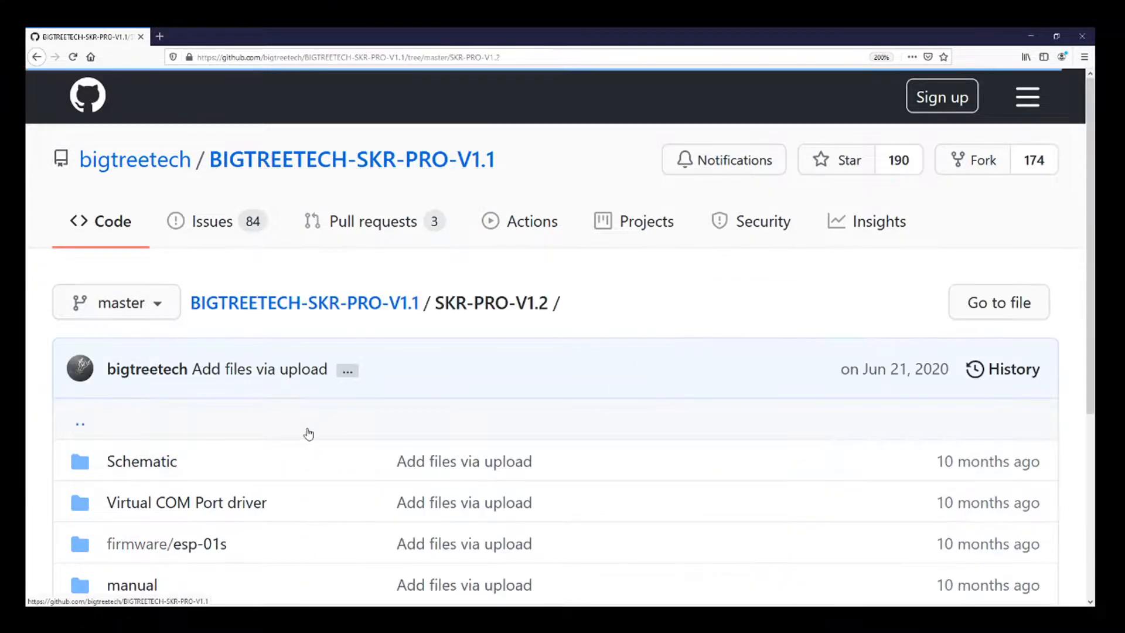
mouse_move(228, 428)
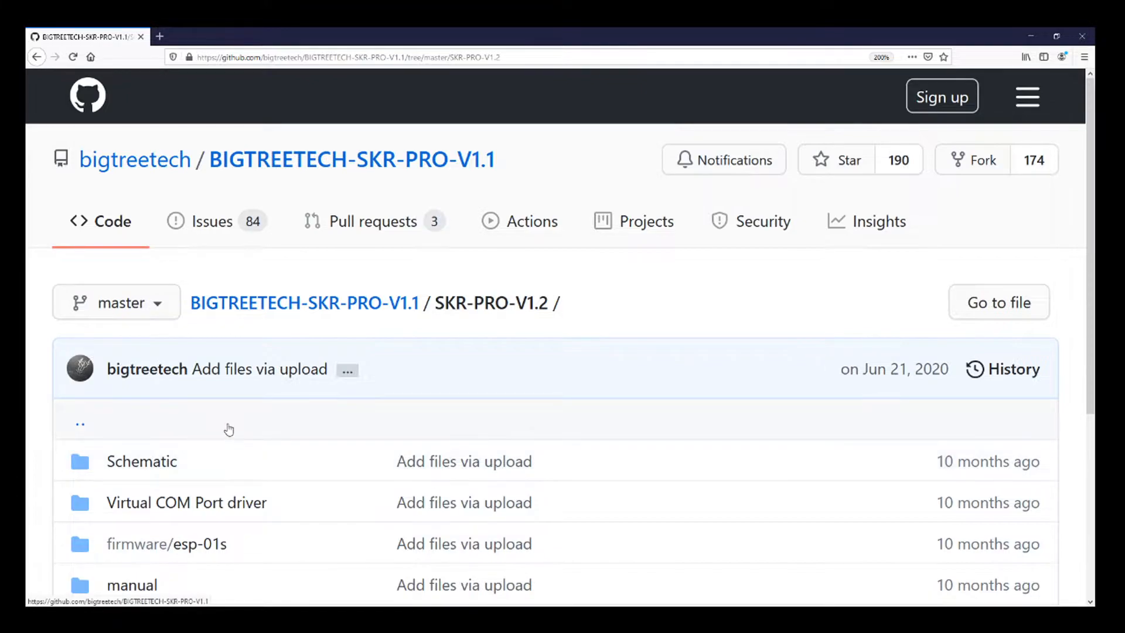
scroll("down", 3)
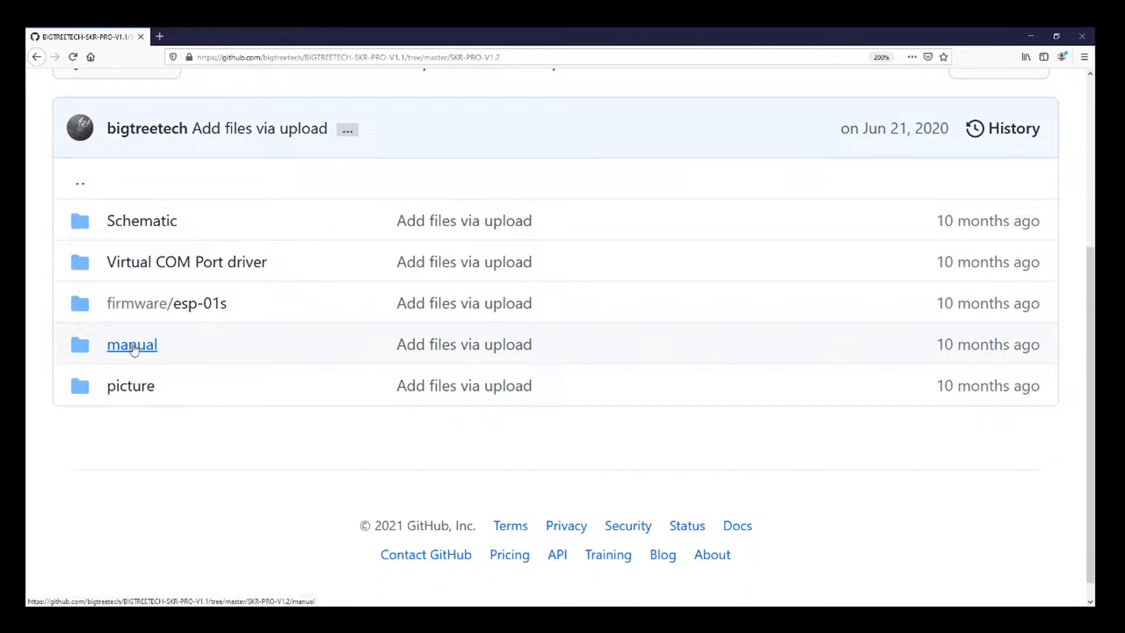
left_click(131, 345)
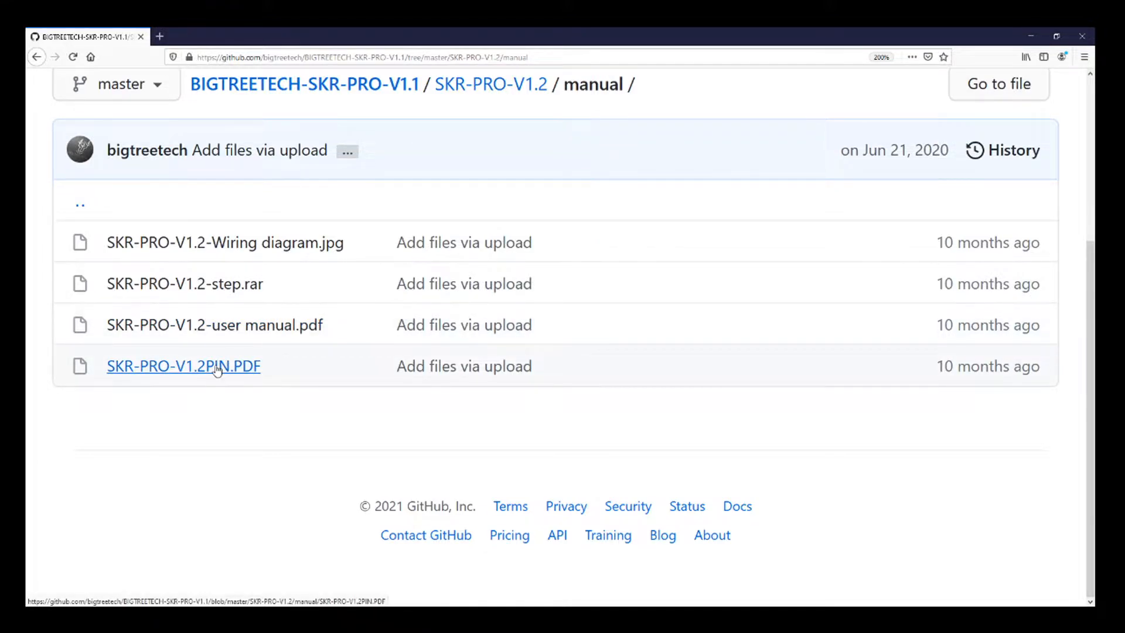
left_click(183, 366)
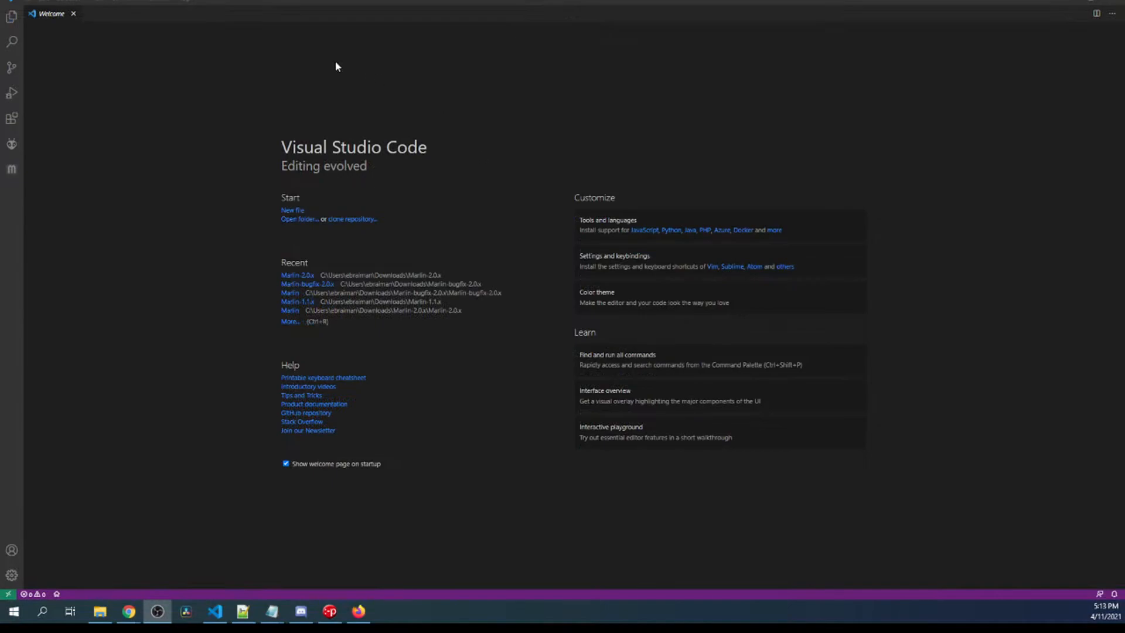
Open Downloads\Marlin-2.0.x\Marlin-2.0.x as the project folder via Explorer's Open Folder
left_click(11, 14)
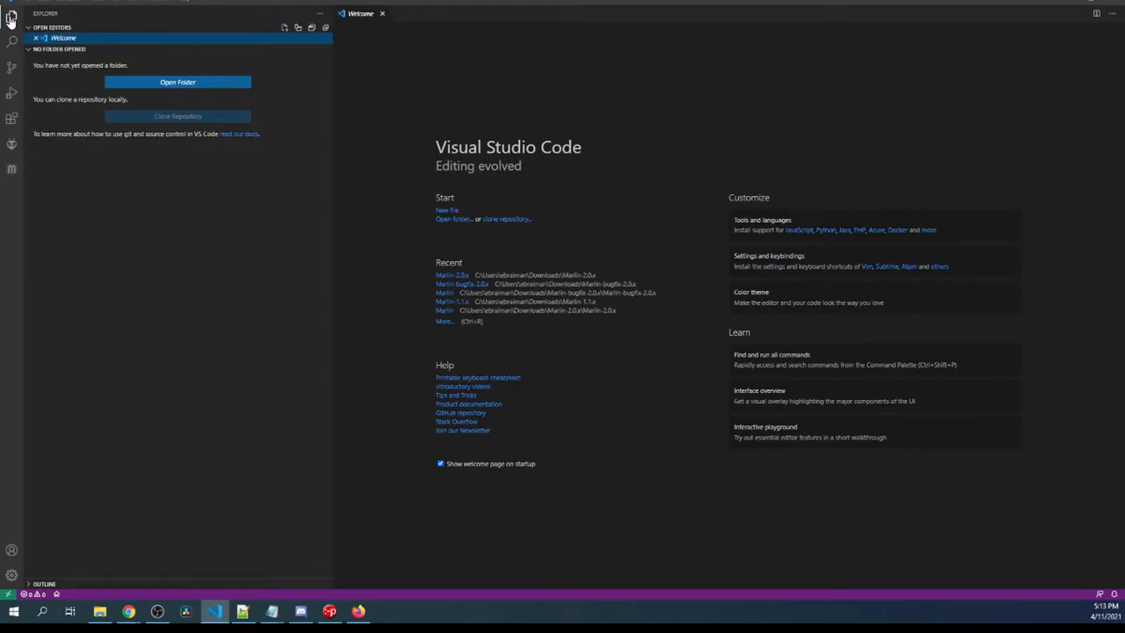
left_click(177, 82)
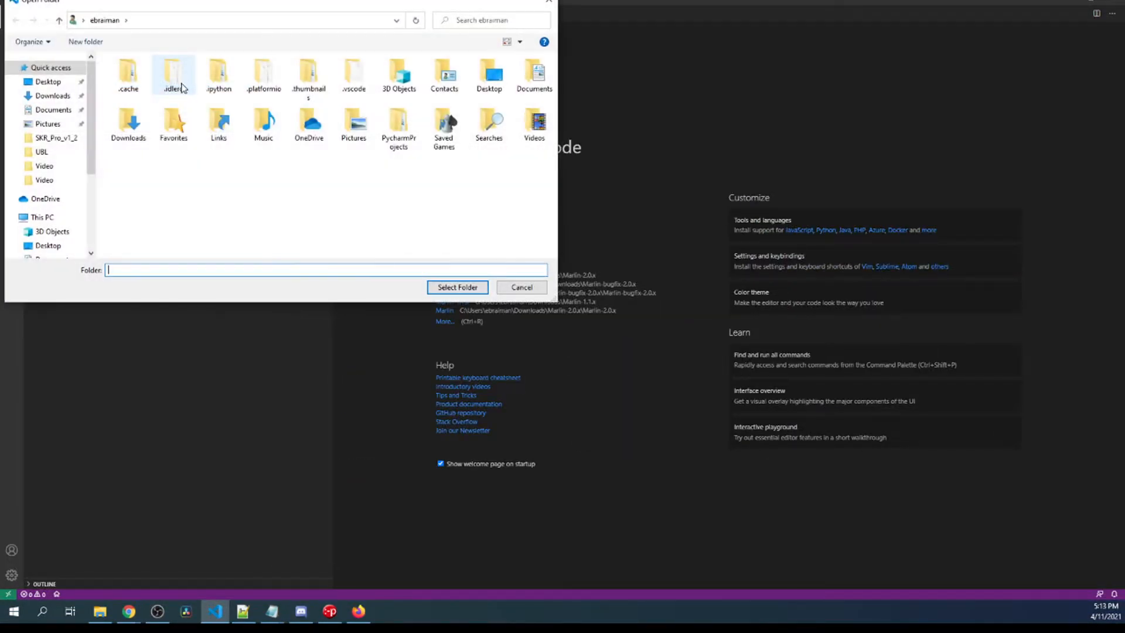
left_click(53, 95)
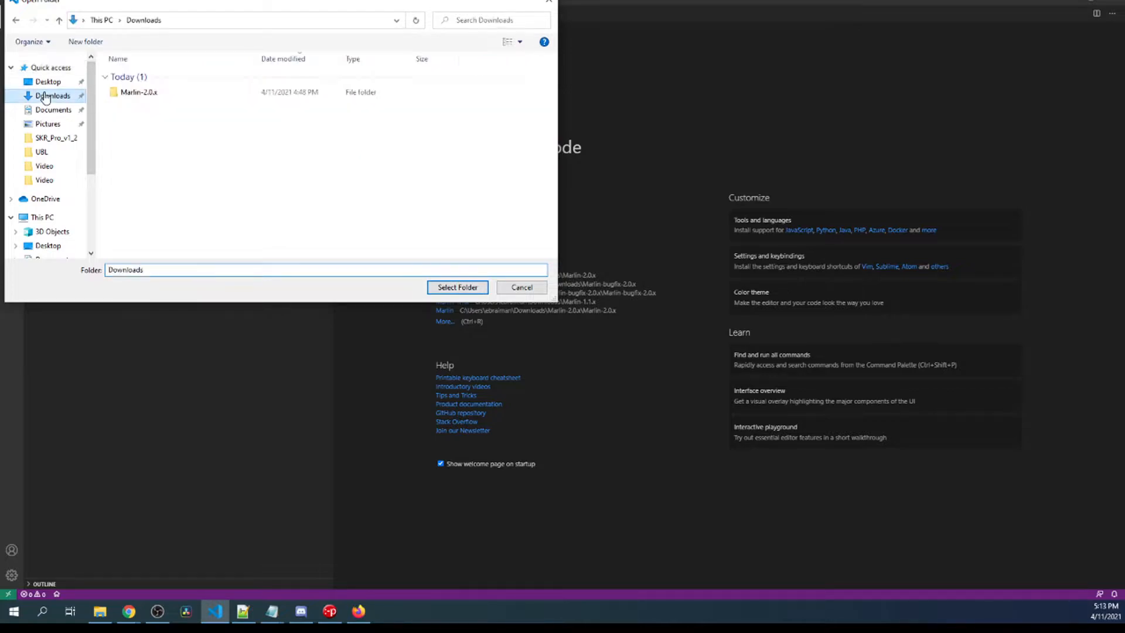
double_click(139, 92)
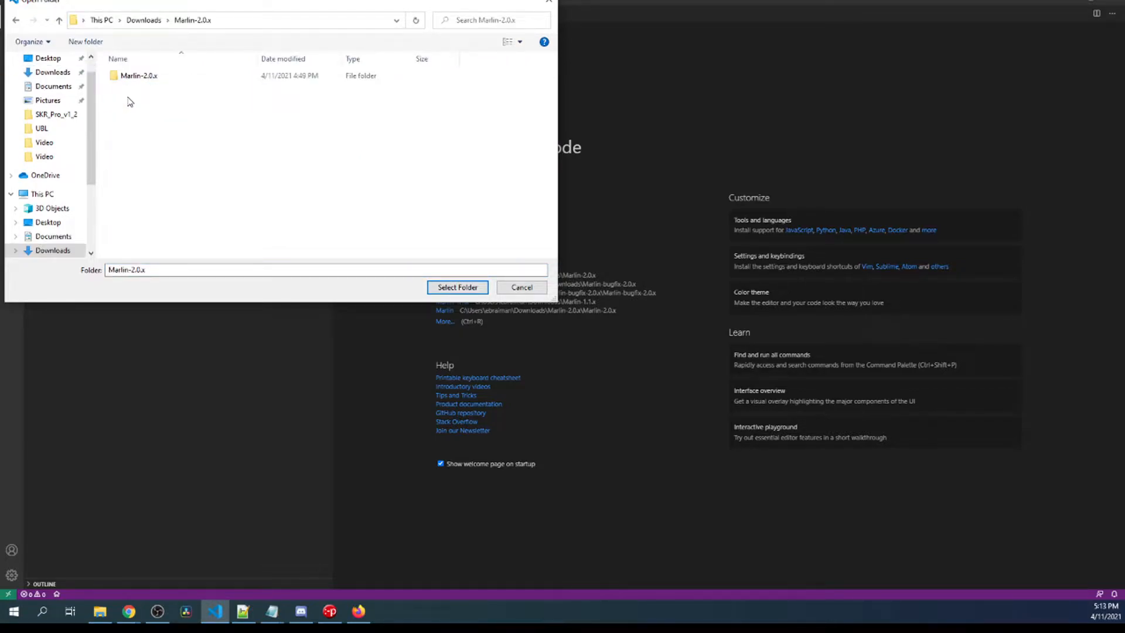
double_click(140, 75)
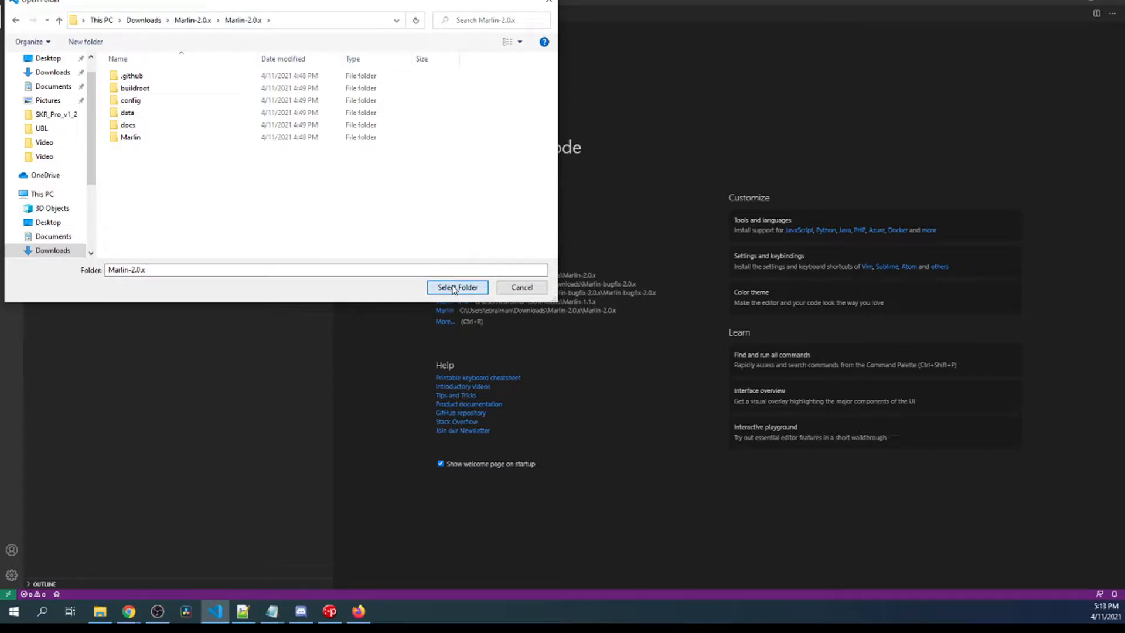
left_click(457, 287)
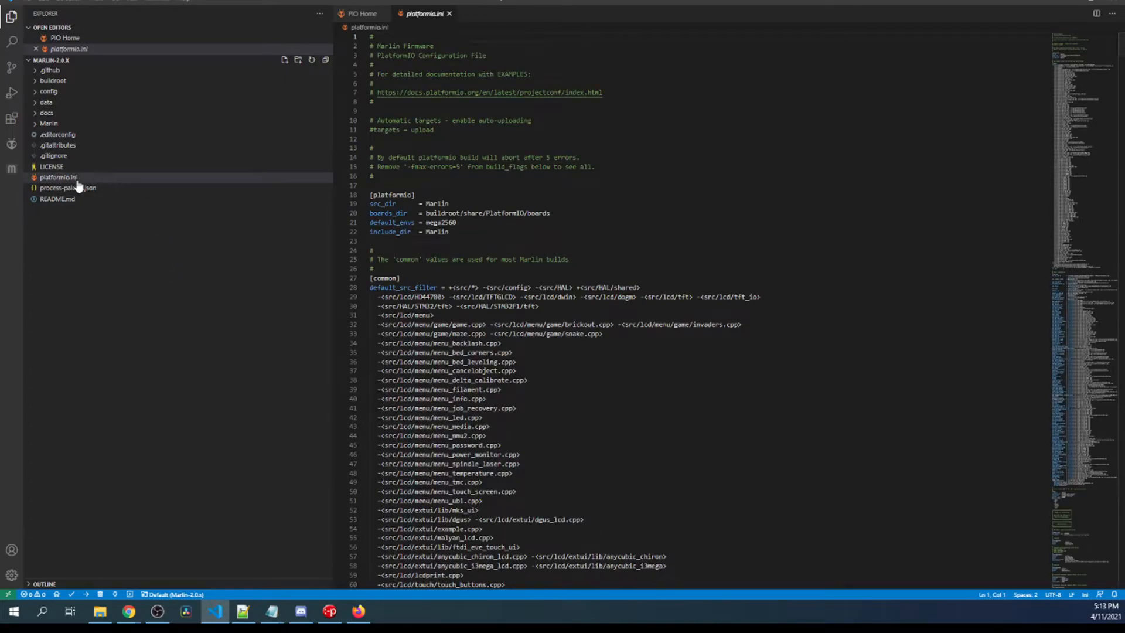
mouse_move(49, 123)
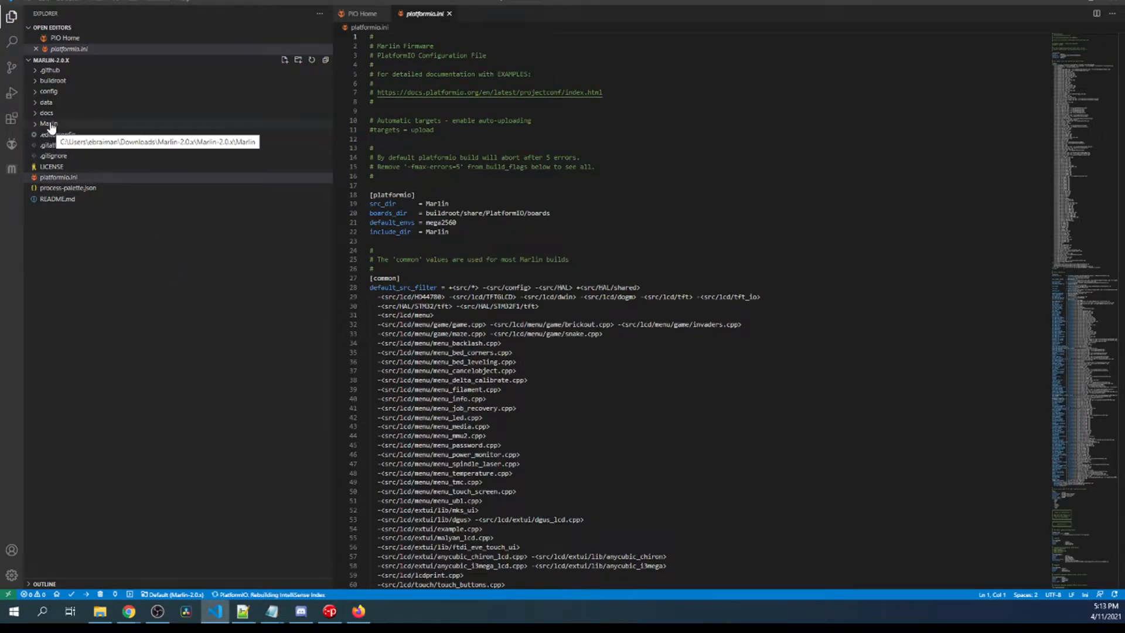
Open Marlin/src/core/boards.h and copy the BOARD_BTT_SKR_PRO_V1_2 board name
left_click(50, 123)
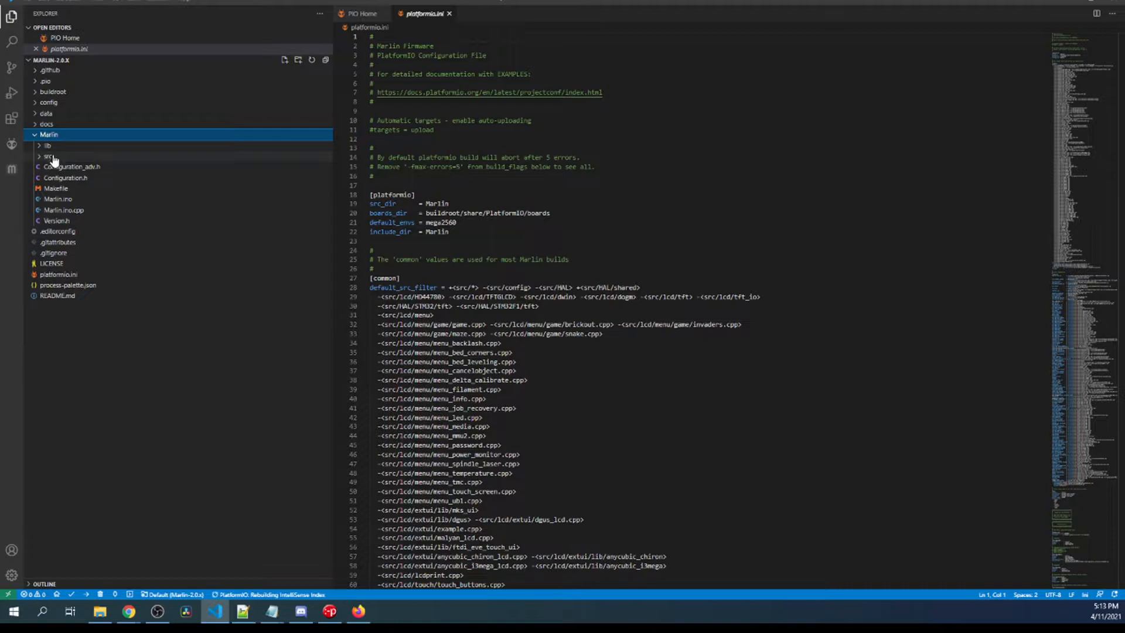
left_click(47, 156)
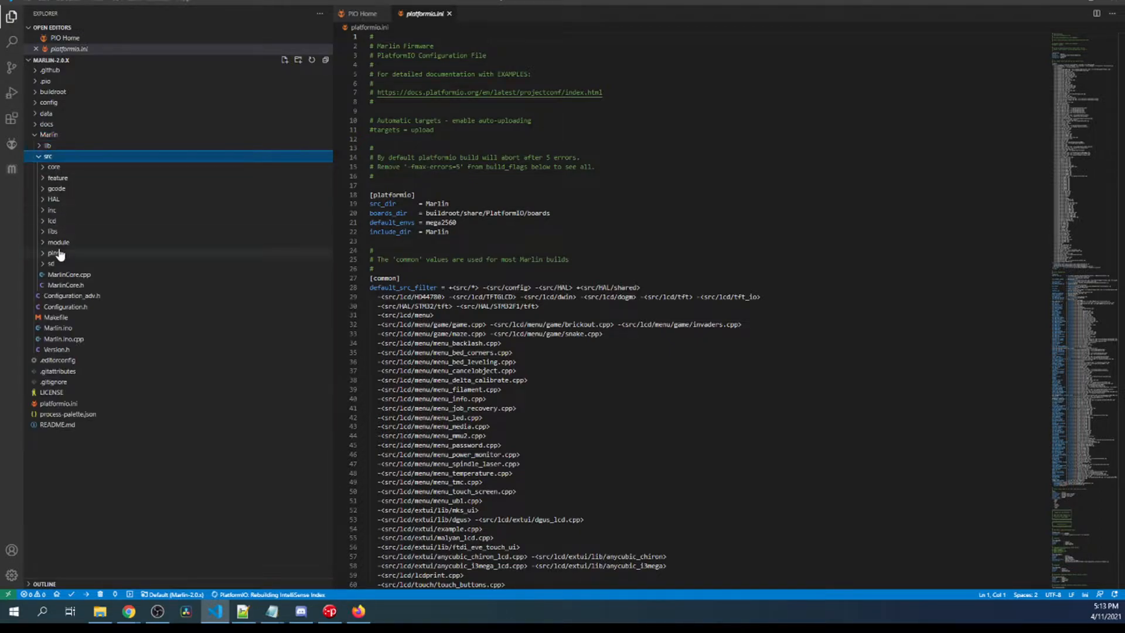
left_click(54, 167)
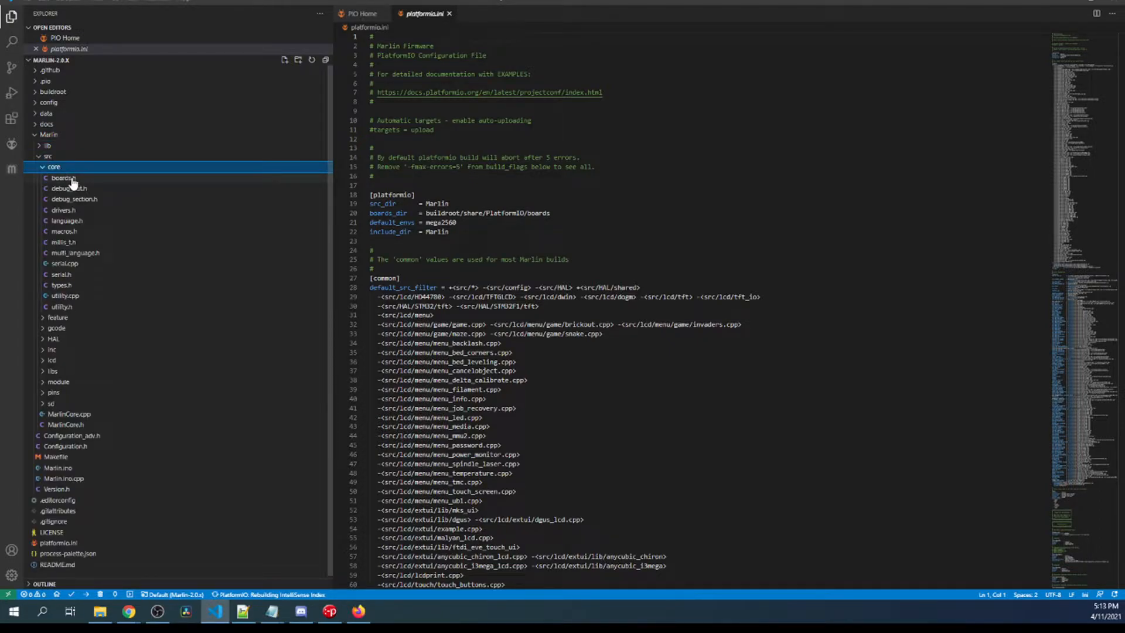
left_click(63, 178)
type("SKR_pro")
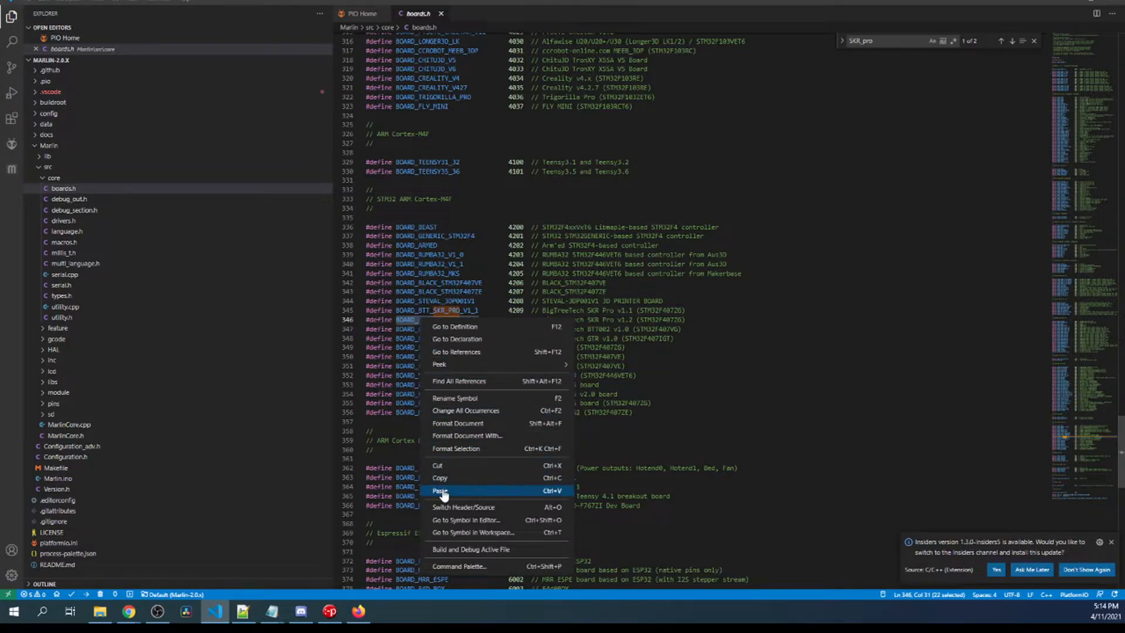
Close boards.h and collapse the src folder tree
left_click(362, 13)
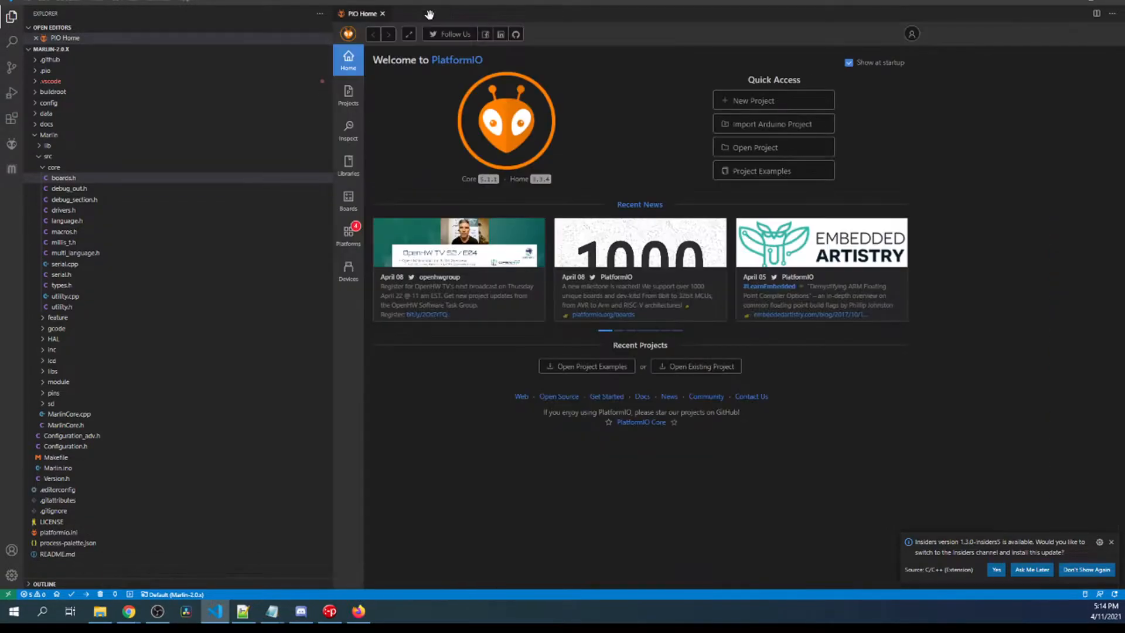
left_click(63, 177)
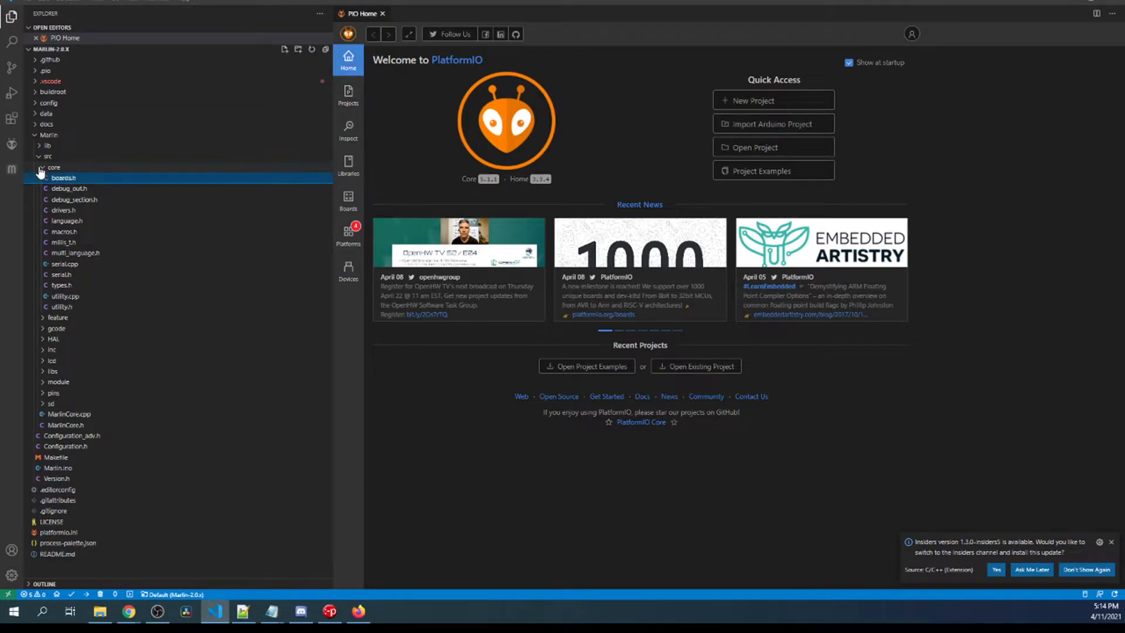
left_click(46, 156)
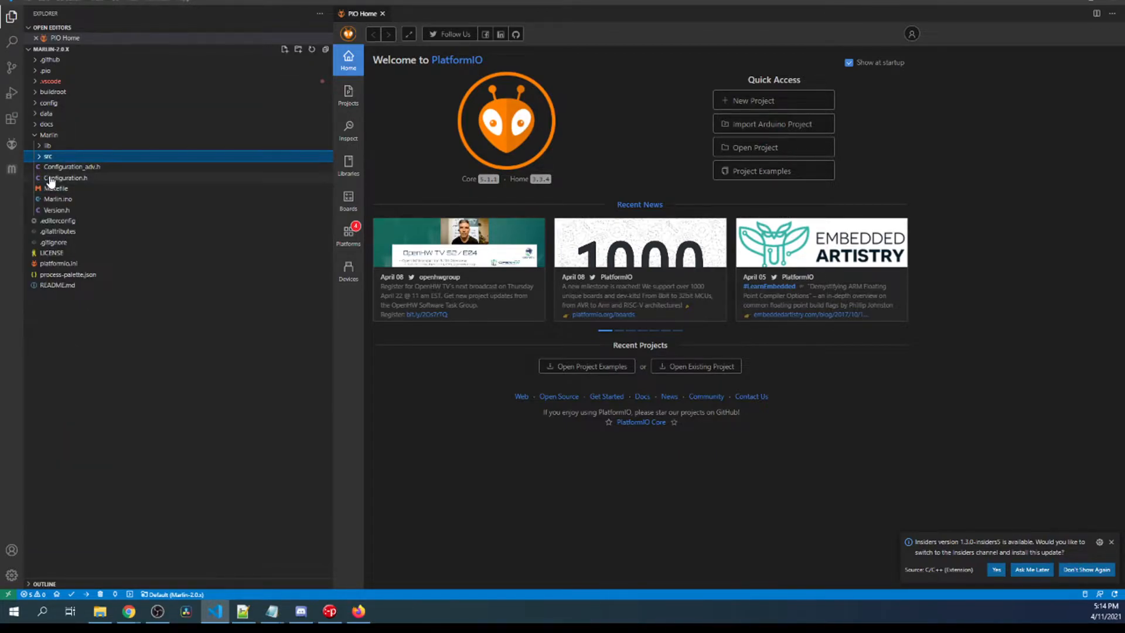
In Configuration.h set MOTHERBOARD to BOARD_BTT_SKR_PRO_V1_2, SERIAL_PORT -1 and SERIAL_PORT_2 1
double_click(65, 177)
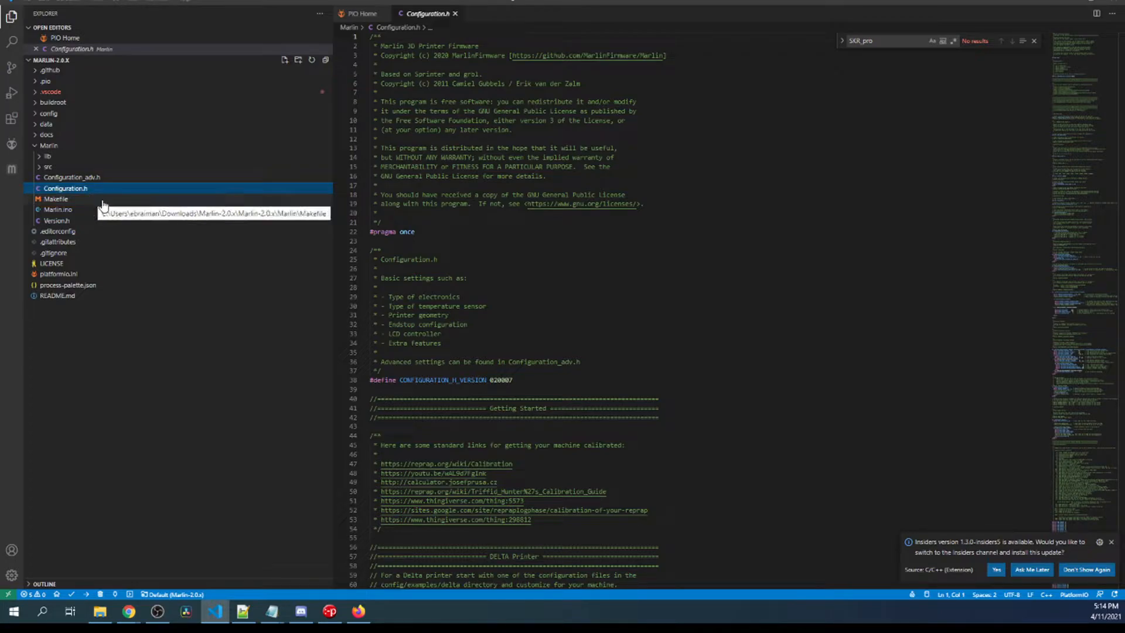
mouse_move(202, 209)
type("mother")
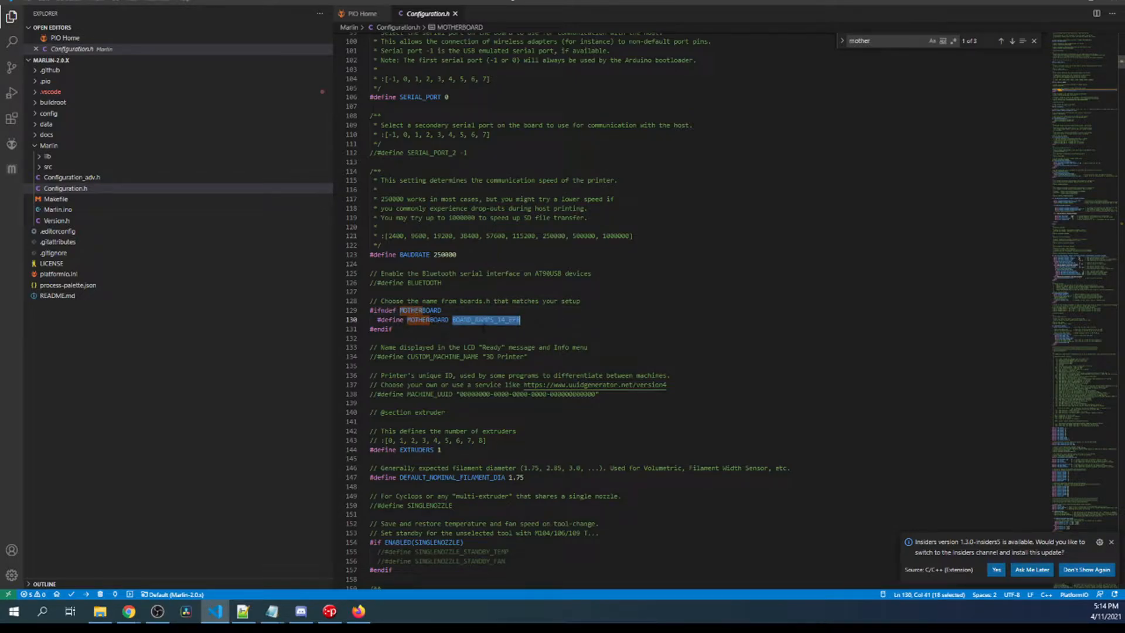
type("BOARD_BTT_SKR_PRO_V1_2")
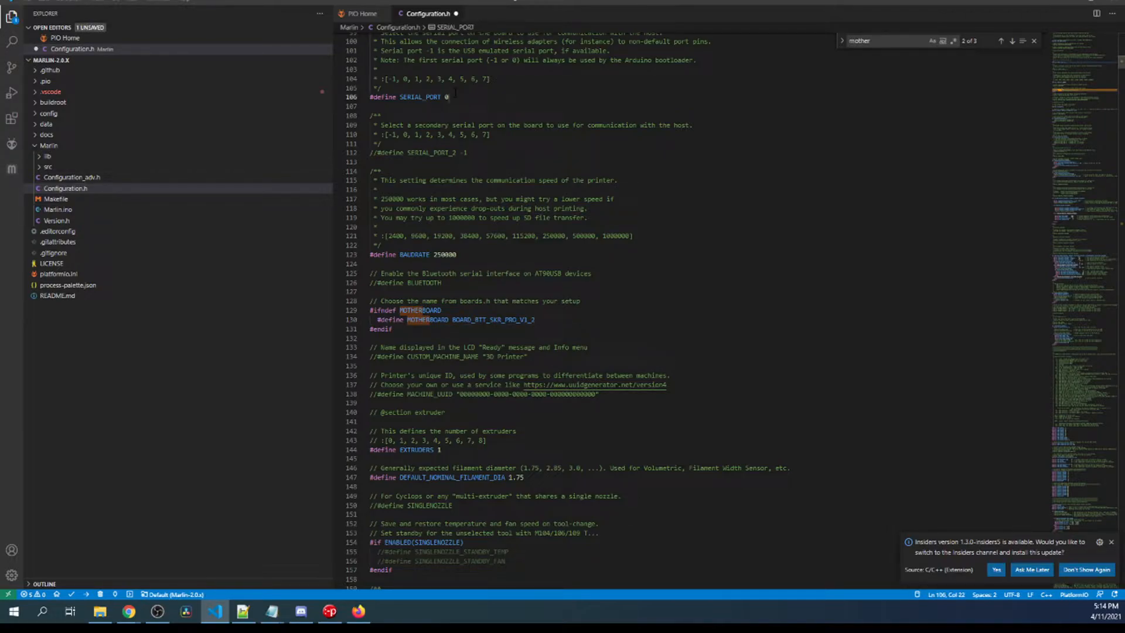
type("-1")
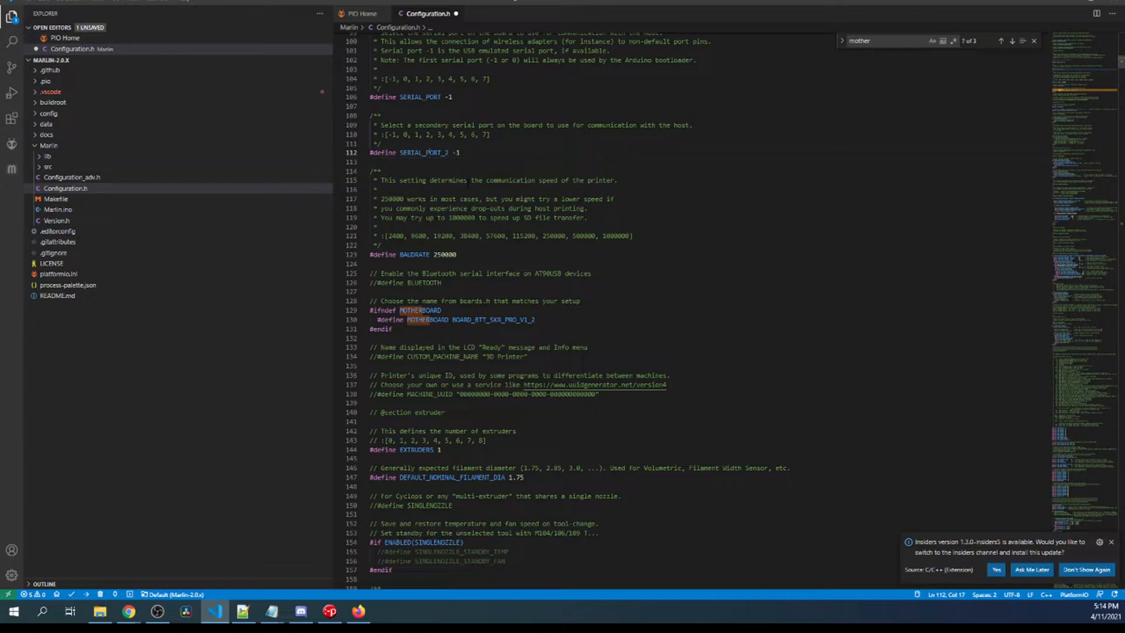
left_click(459, 152)
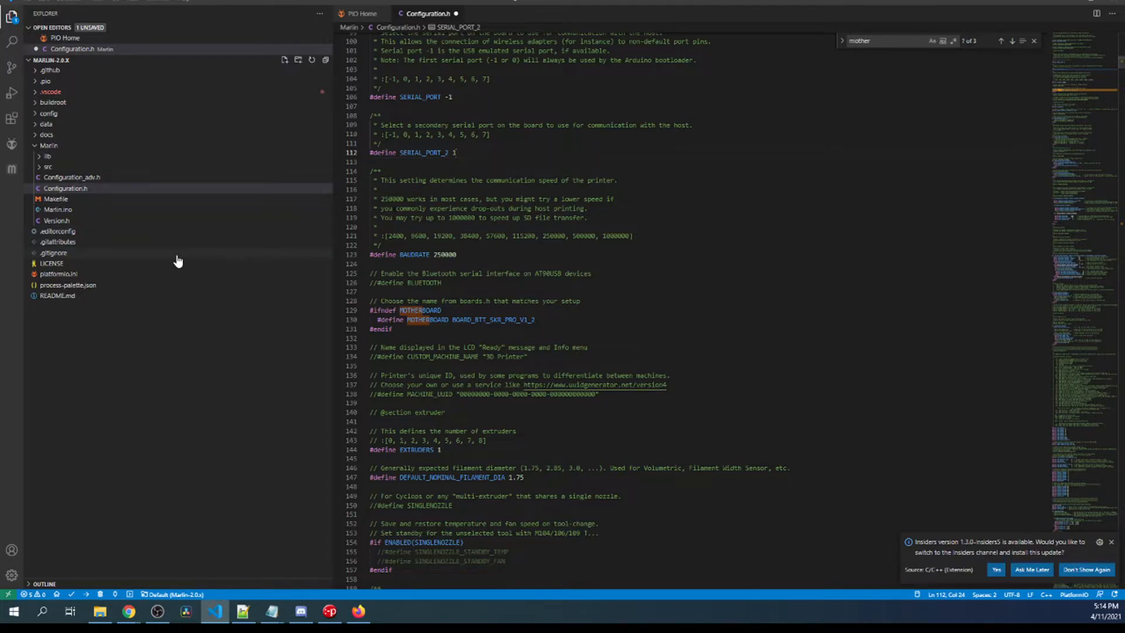
left_click(58, 285)
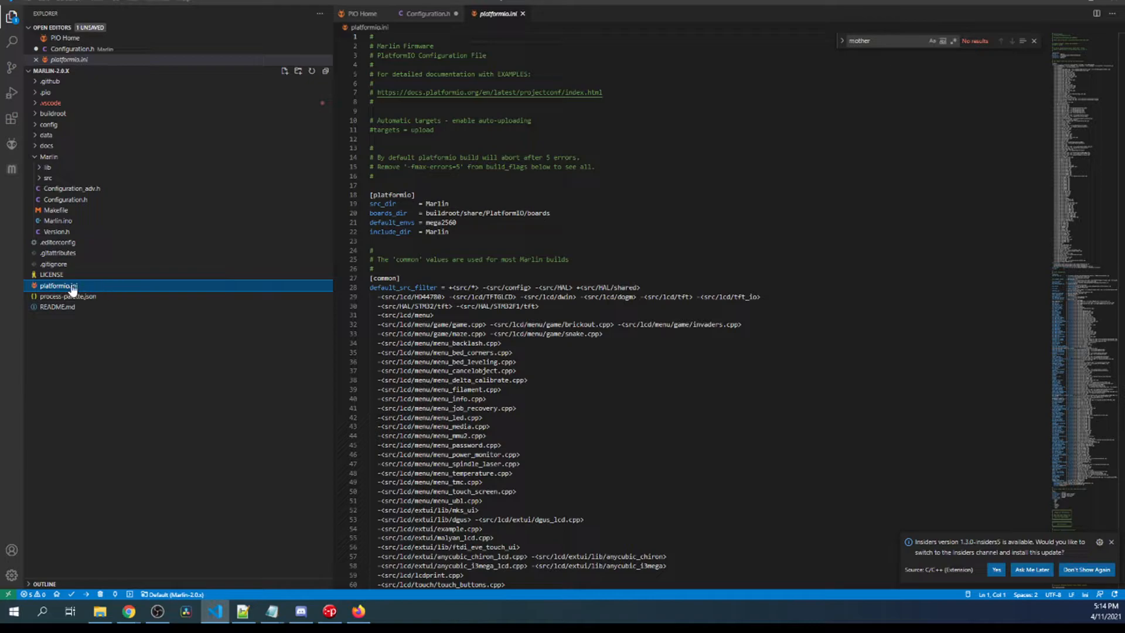
mouse_move(56, 286)
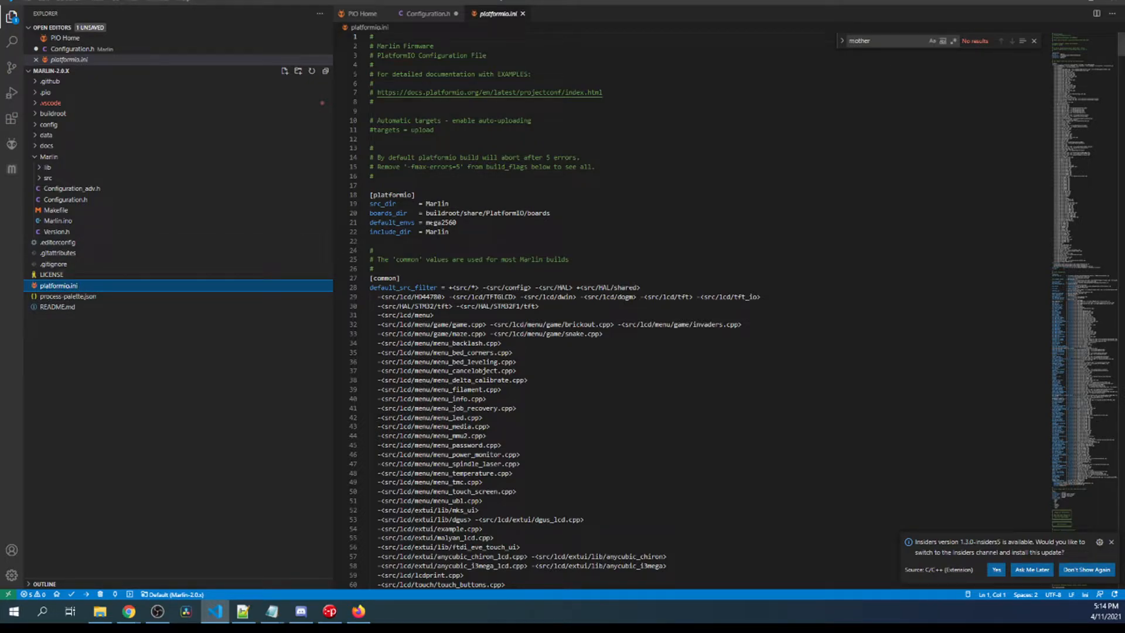
Replace mega2560 with BIGTREE_SKR_PRO as default_envs in platformio.ini
double_click(440, 222)
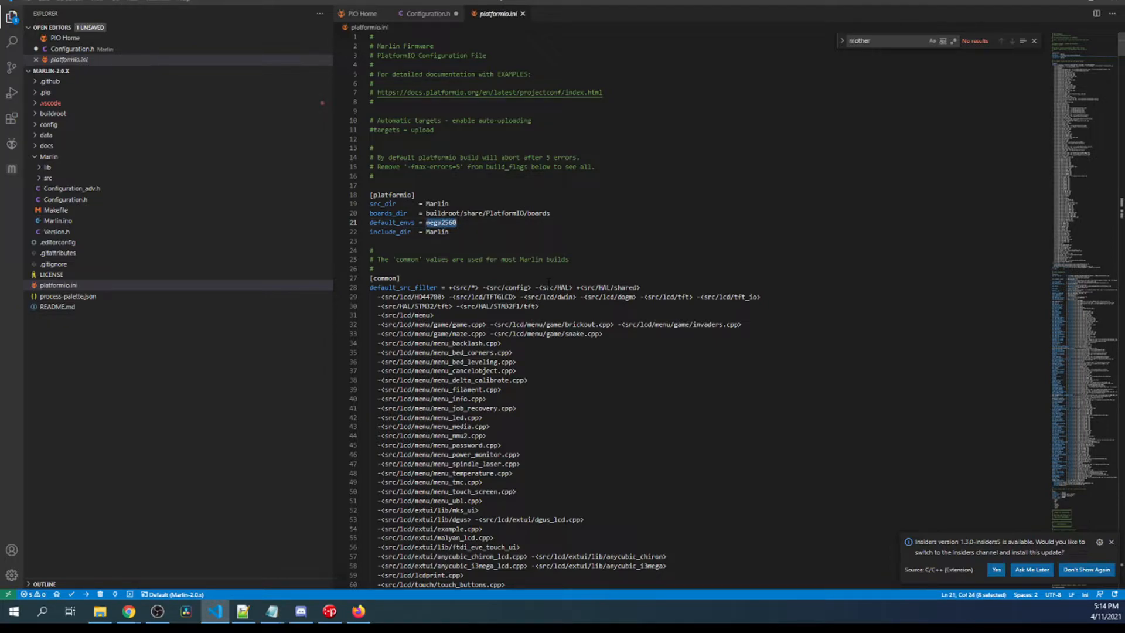
type("mega2560")
left_click(888, 40)
type("SKR_pro")
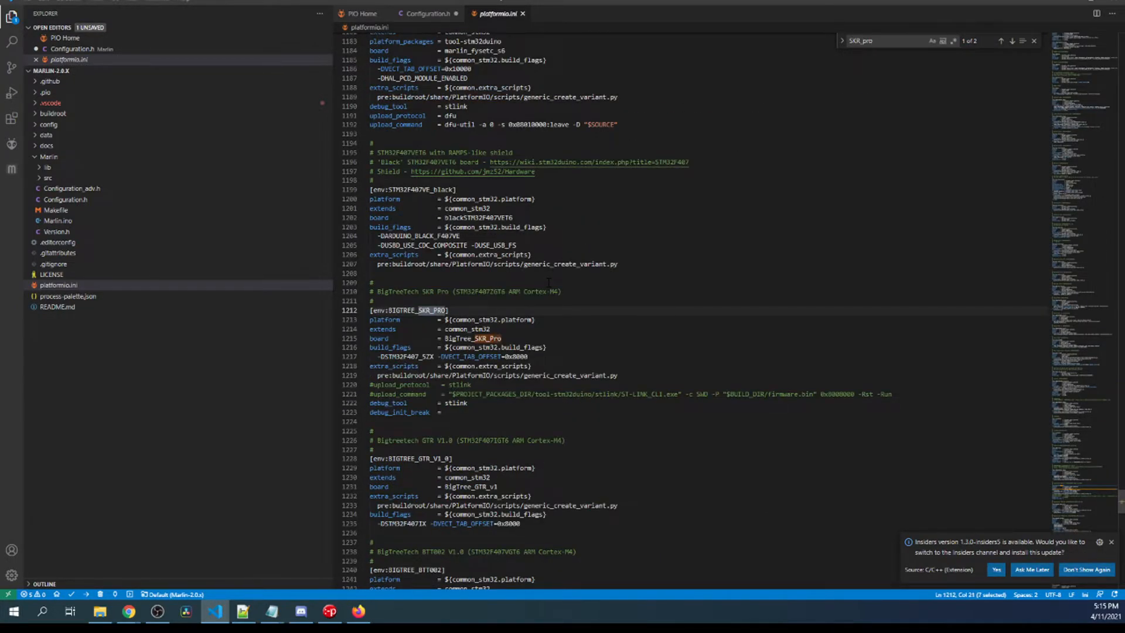
right_click(401, 310)
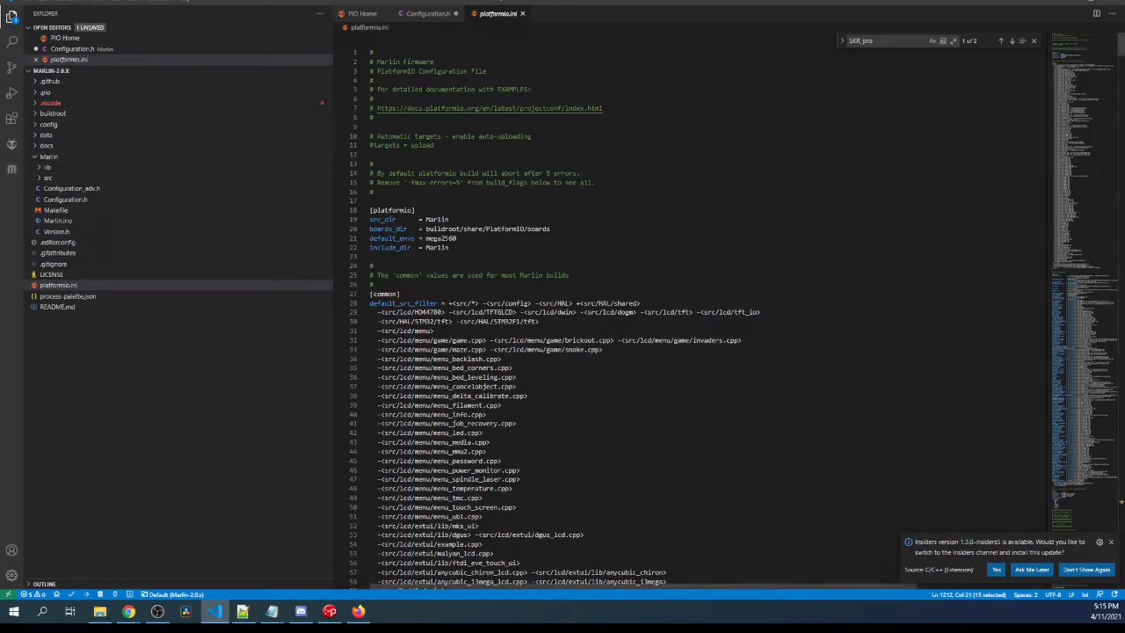
type("BIGTREE_SKR_PRO")
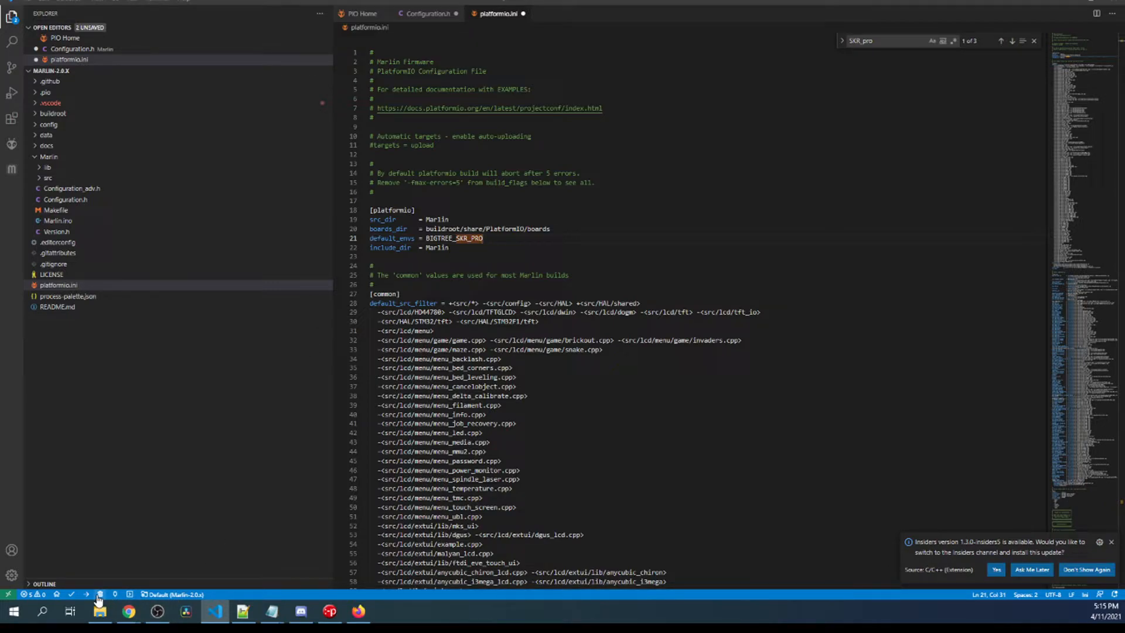
mouse_move(103, 400)
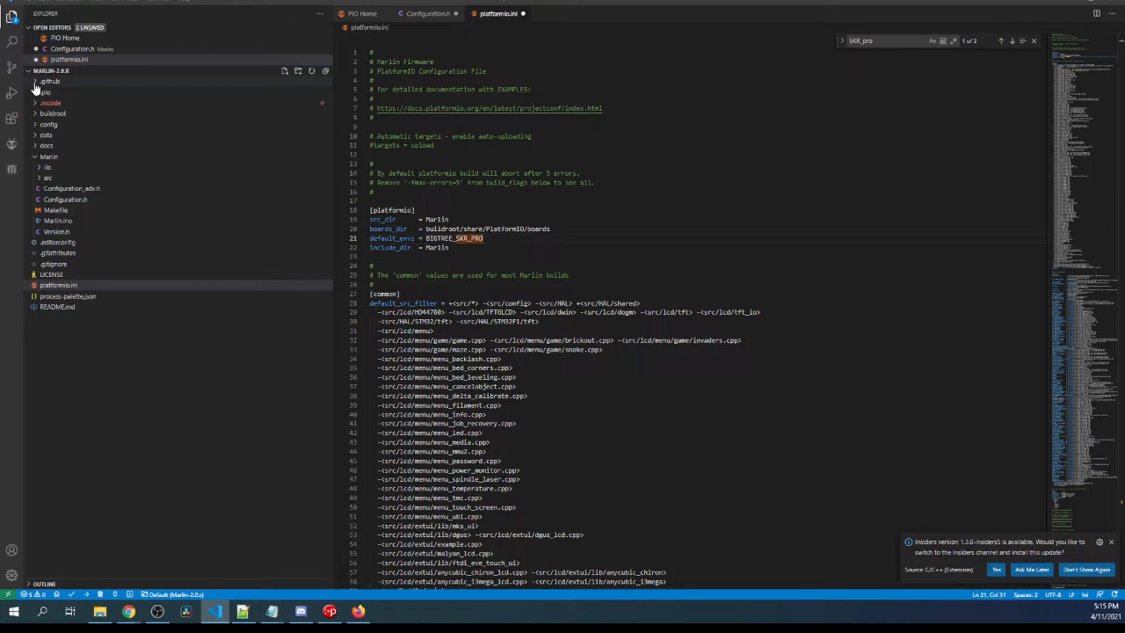
Build the BIGTREE_SKR_PRO firmware and expand the .pio build output folder
left_click(45, 92)
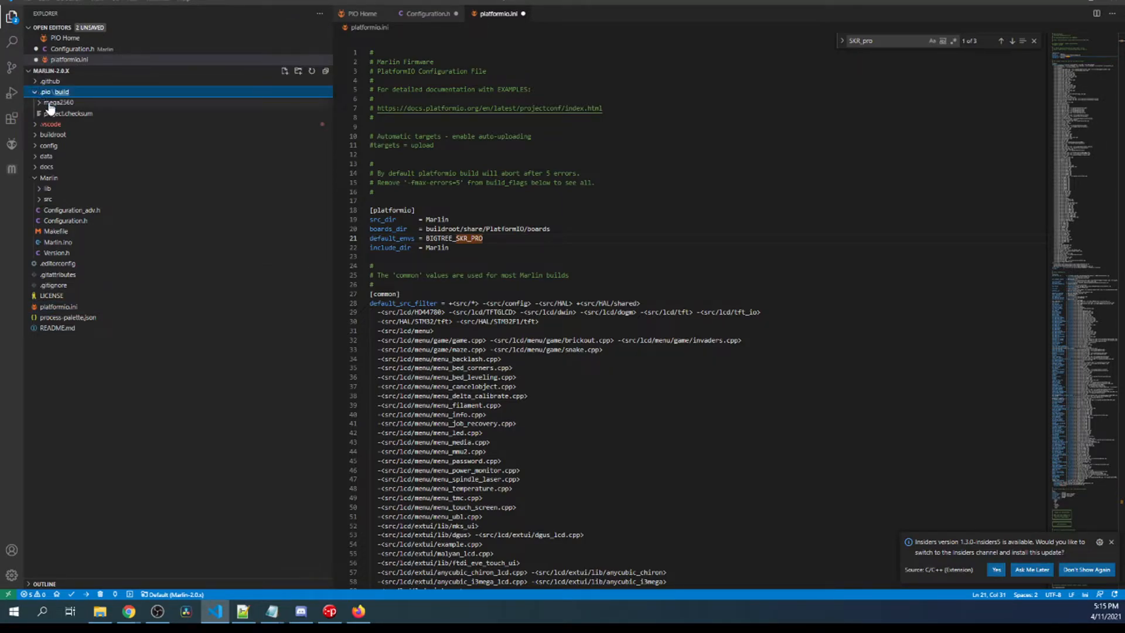
left_click(58, 102)
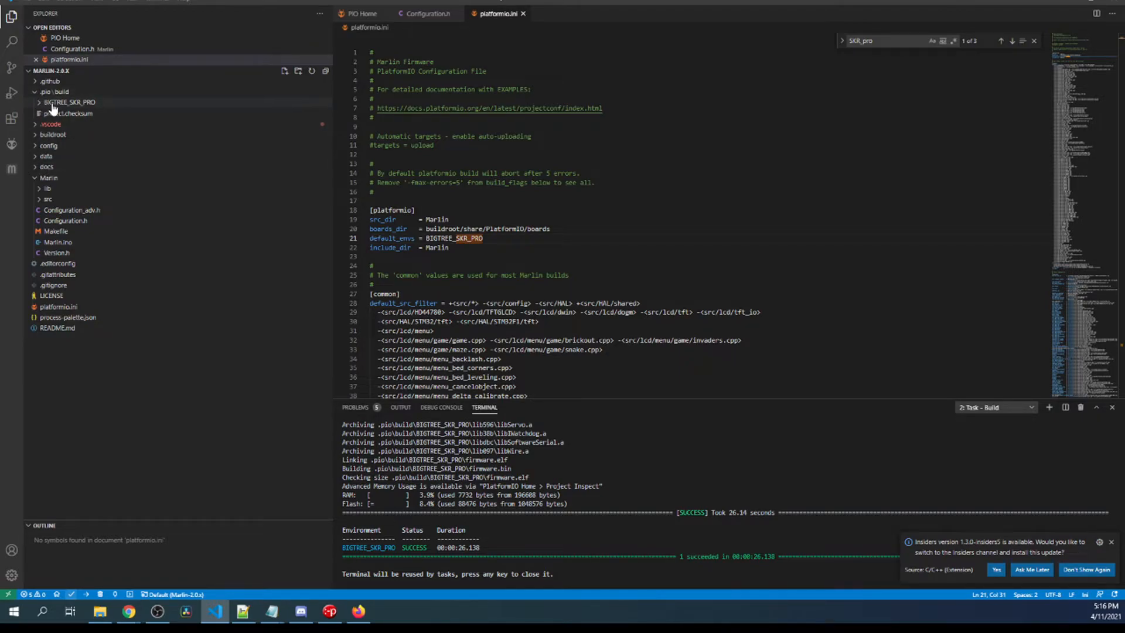
Select firmware.bin under .pio/build/BIGTREE_SKR_PRO and reveal it in File Explorer
left_click(55, 91)
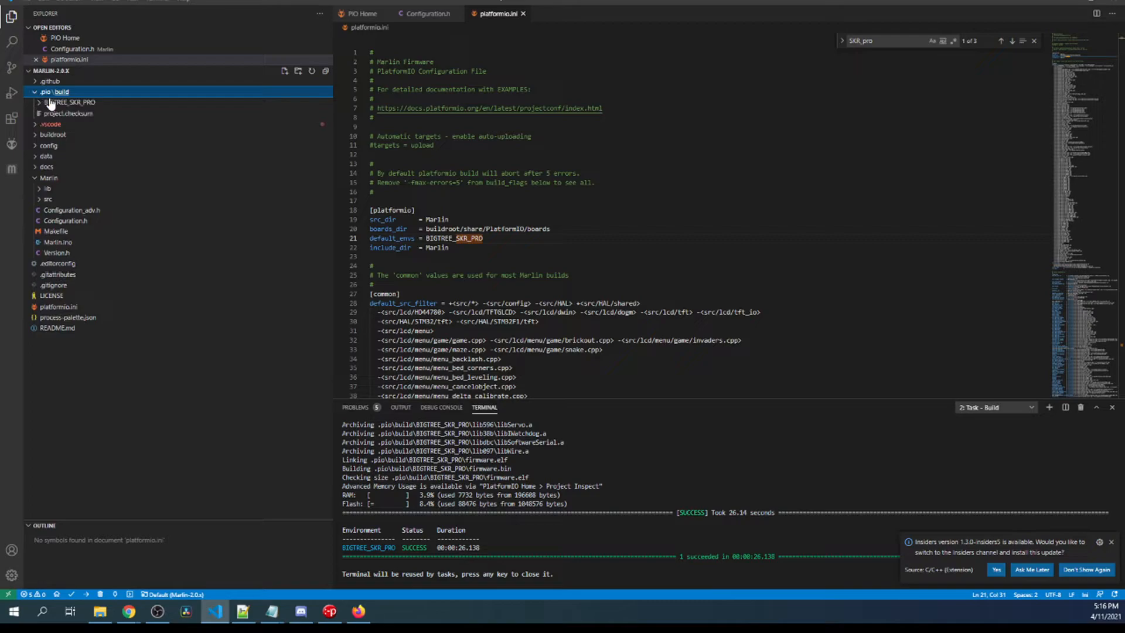
left_click(69, 102)
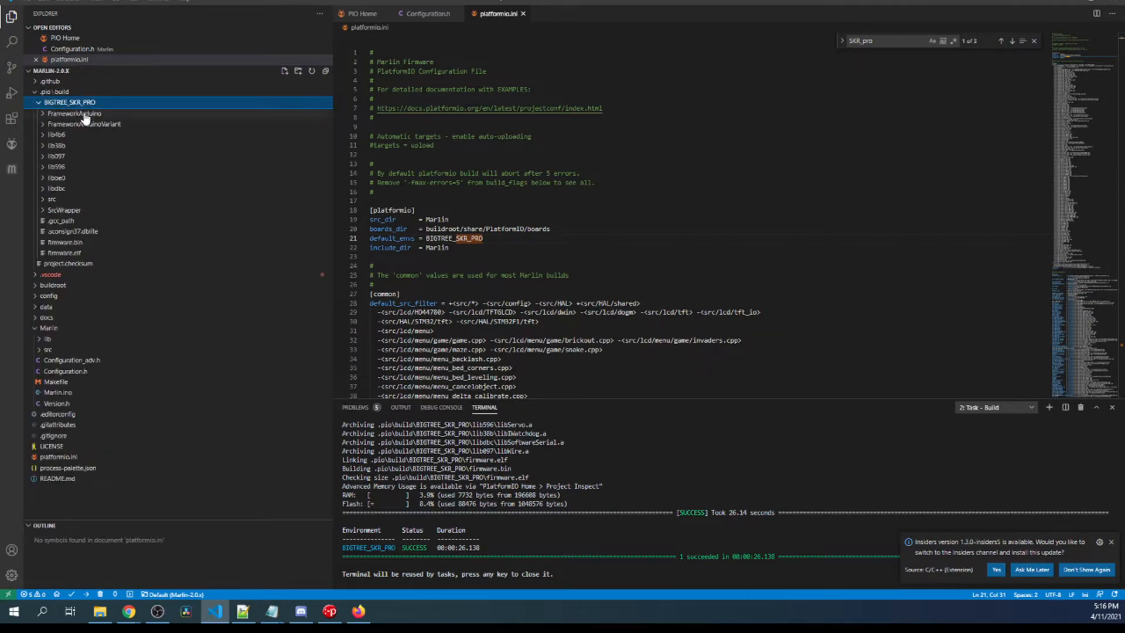
left_click(63, 243)
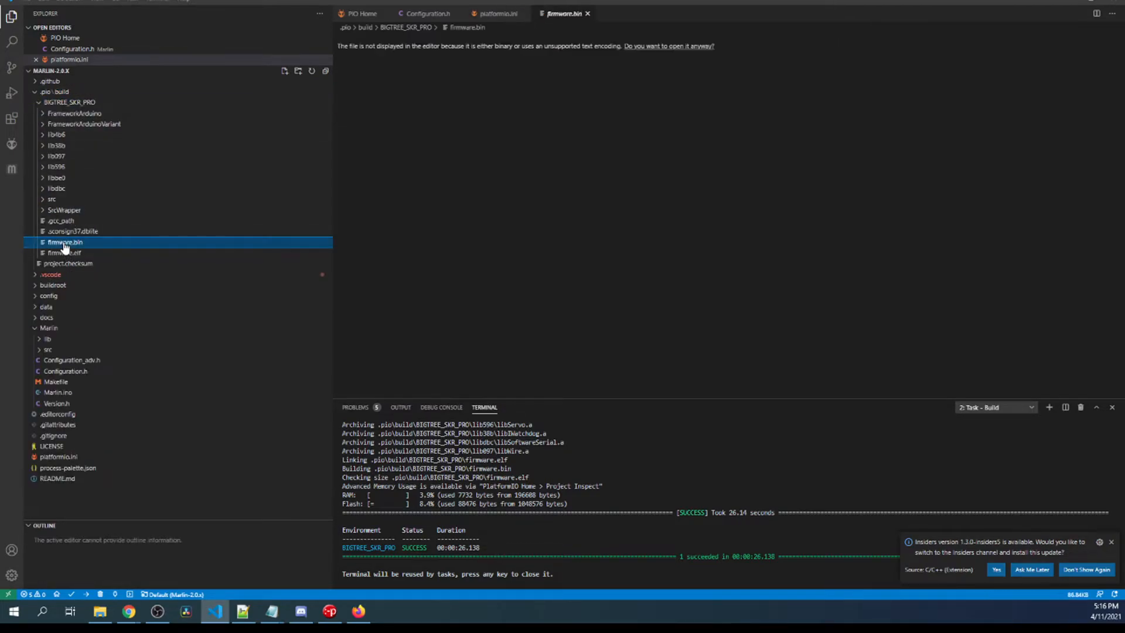
right_click(65, 241)
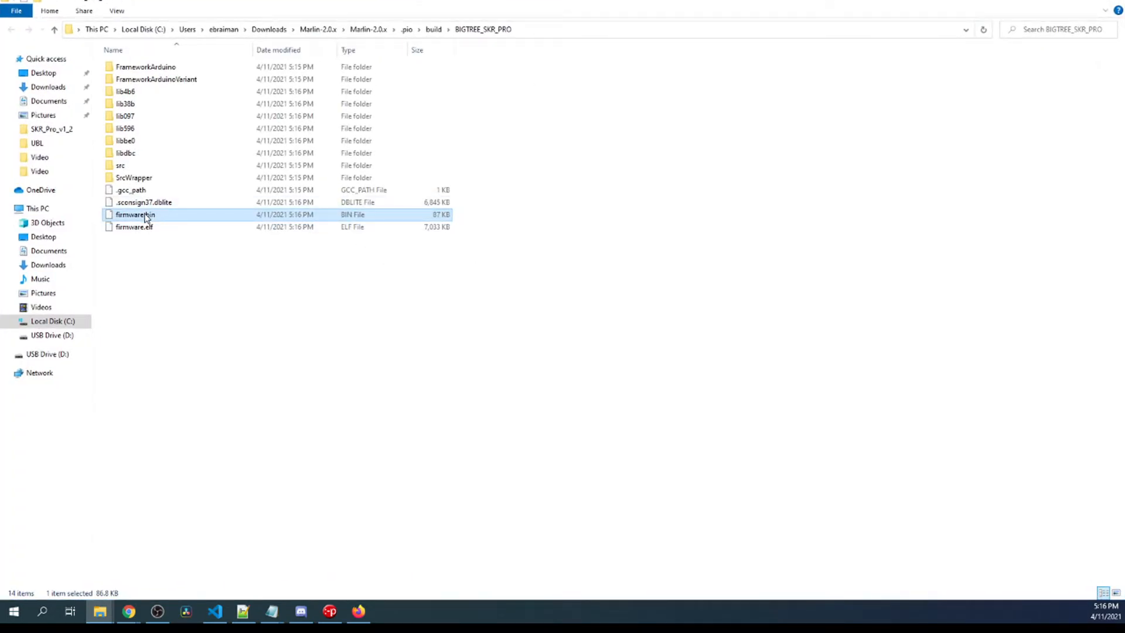
Copy firmware.bin and paste it onto USB Drive (D:)
right_click(135, 214)
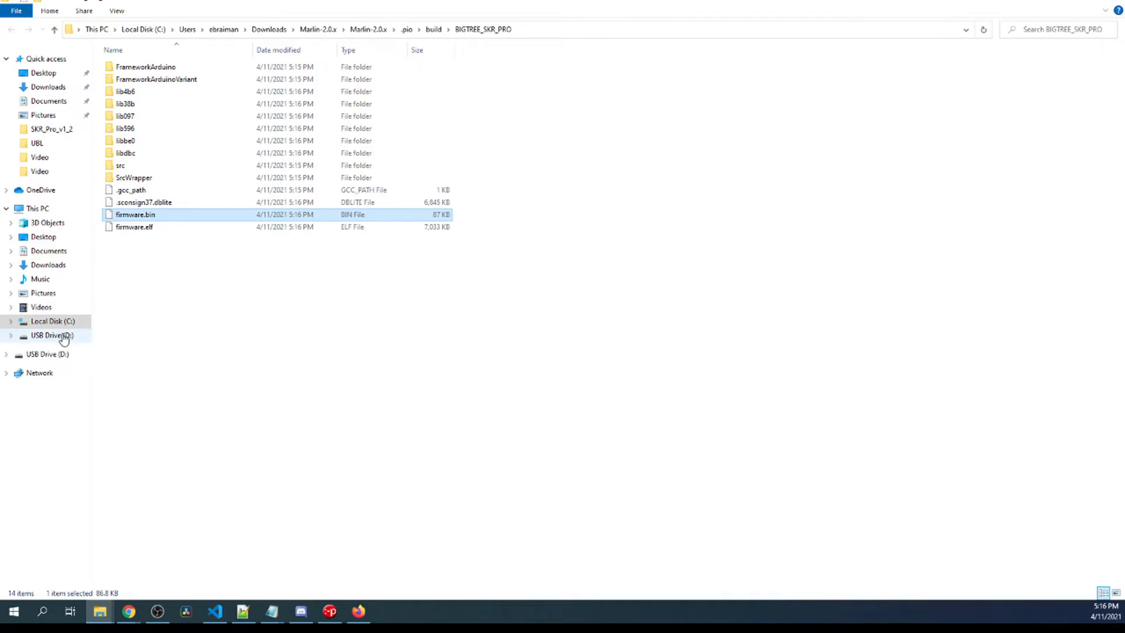
left_click(50, 335)
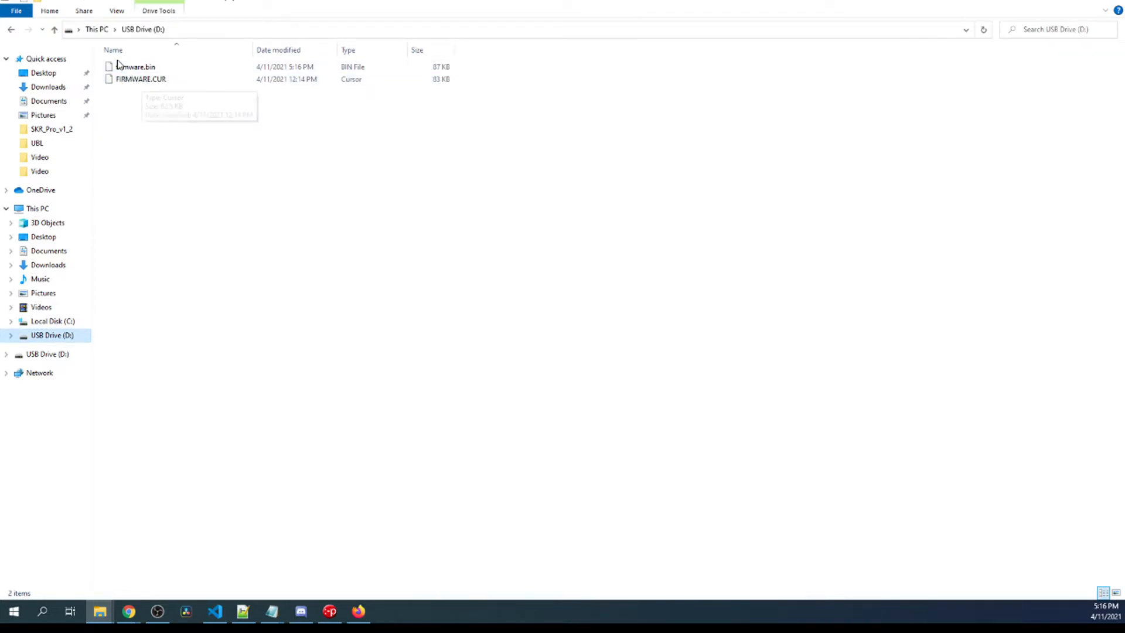
left_click(135, 67)
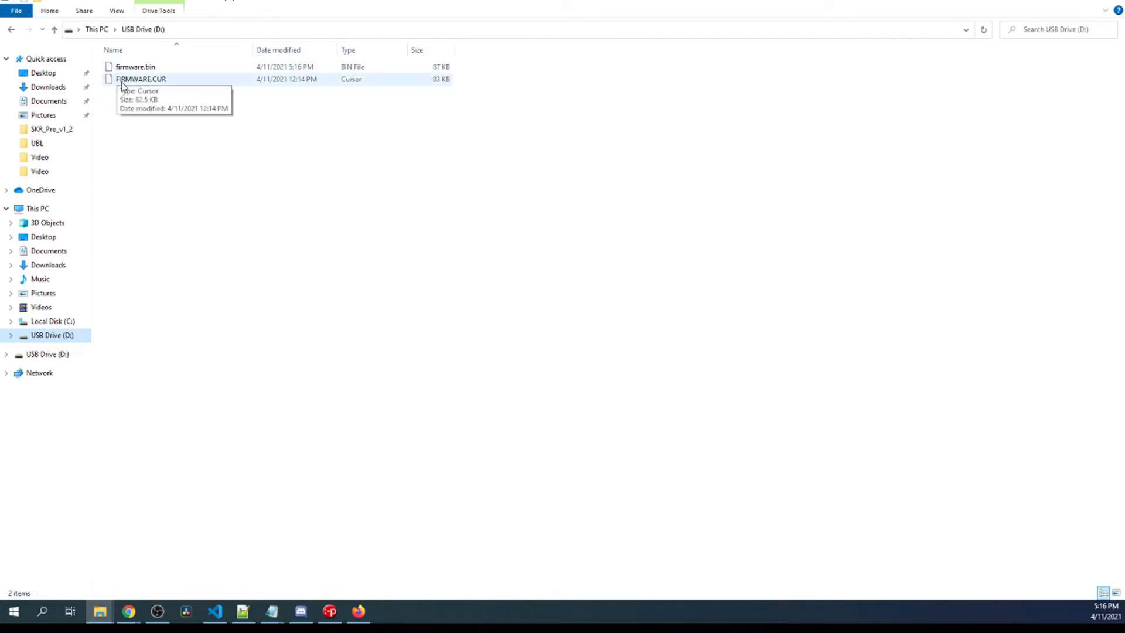
mouse_move(127, 85)
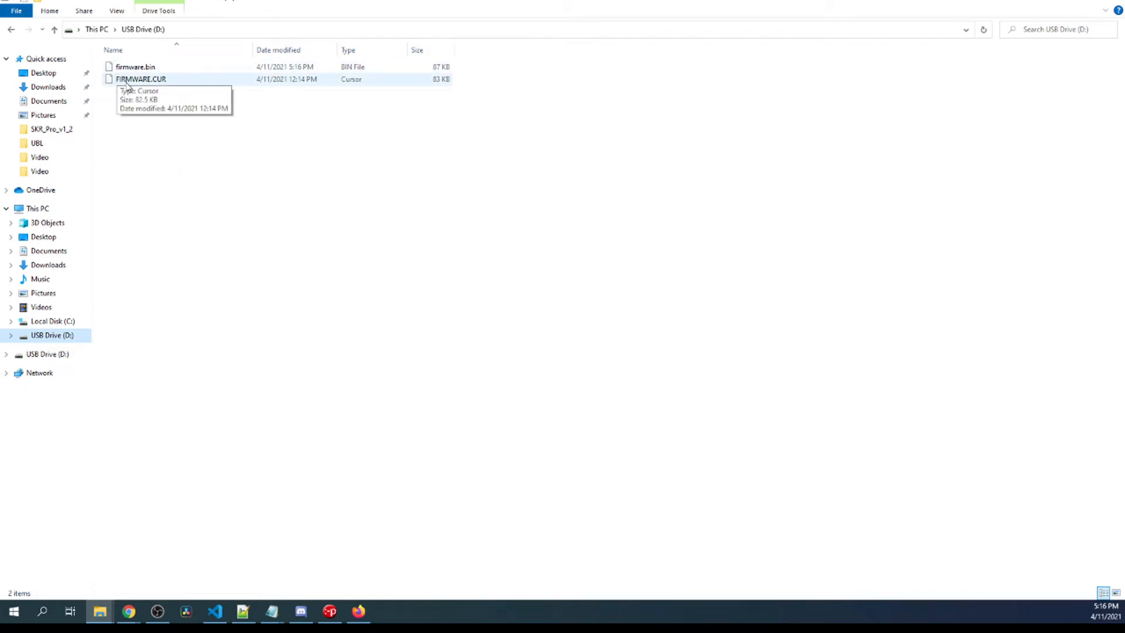
mouse_move(136, 82)
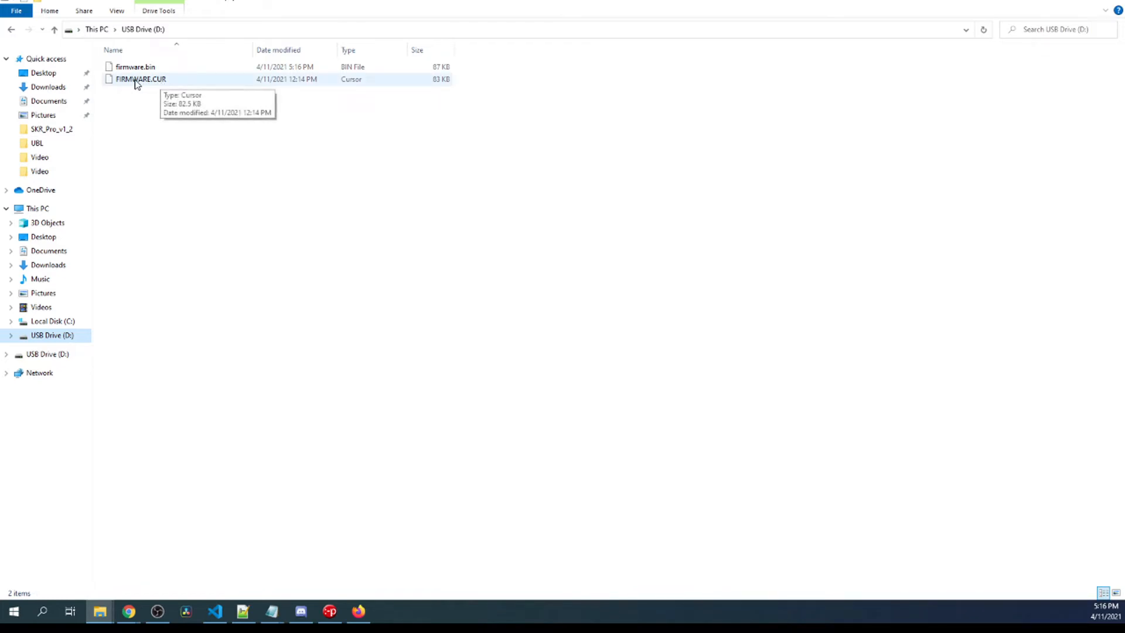
mouse_move(357, 336)
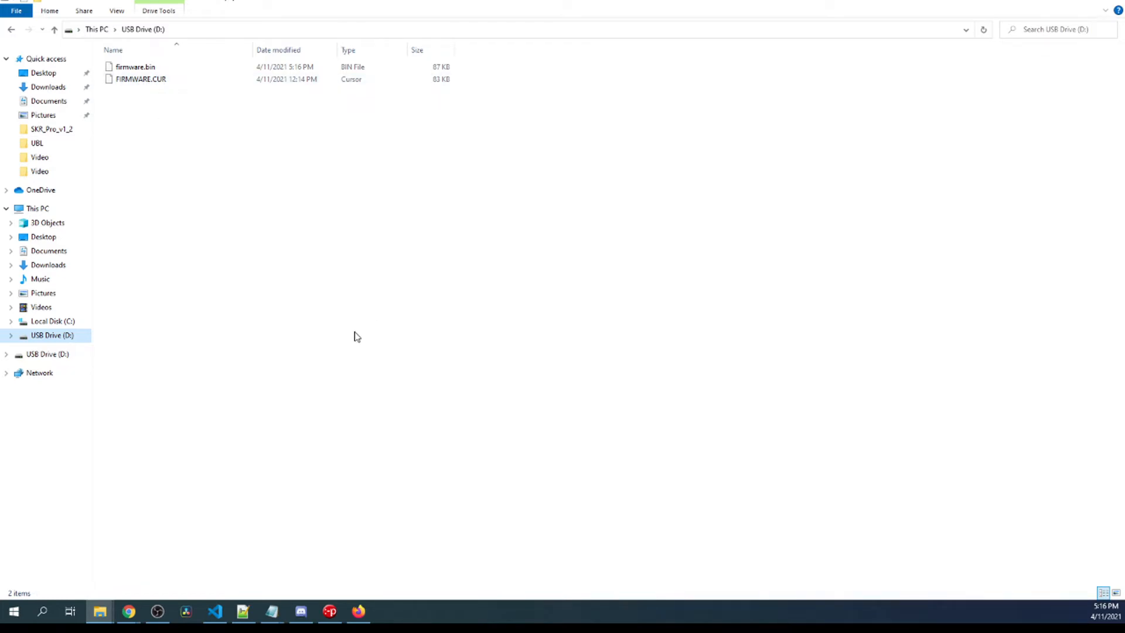